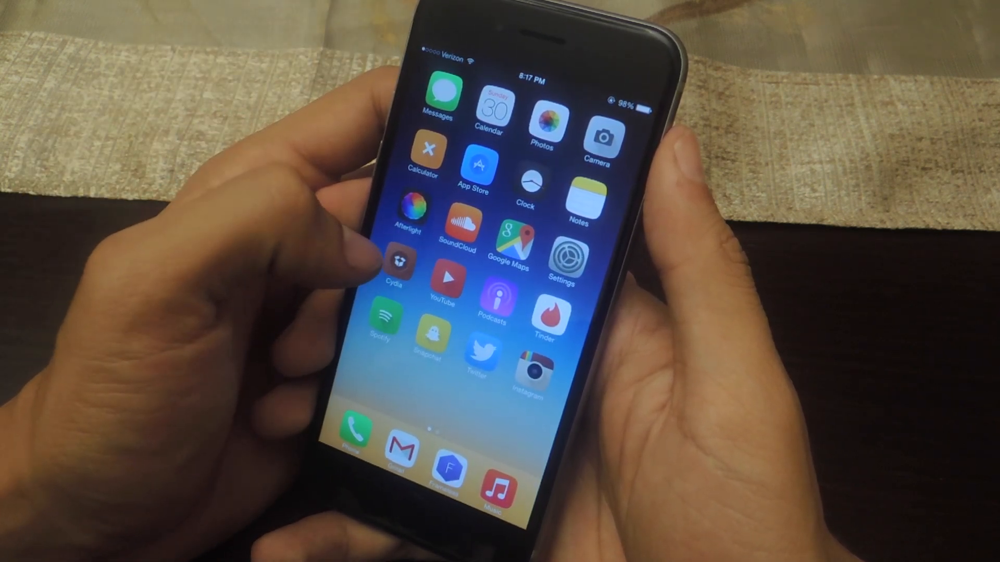
Step: Confirm Animate iOS 8 is listed among Cydia's installed packages
left_click(398, 262)
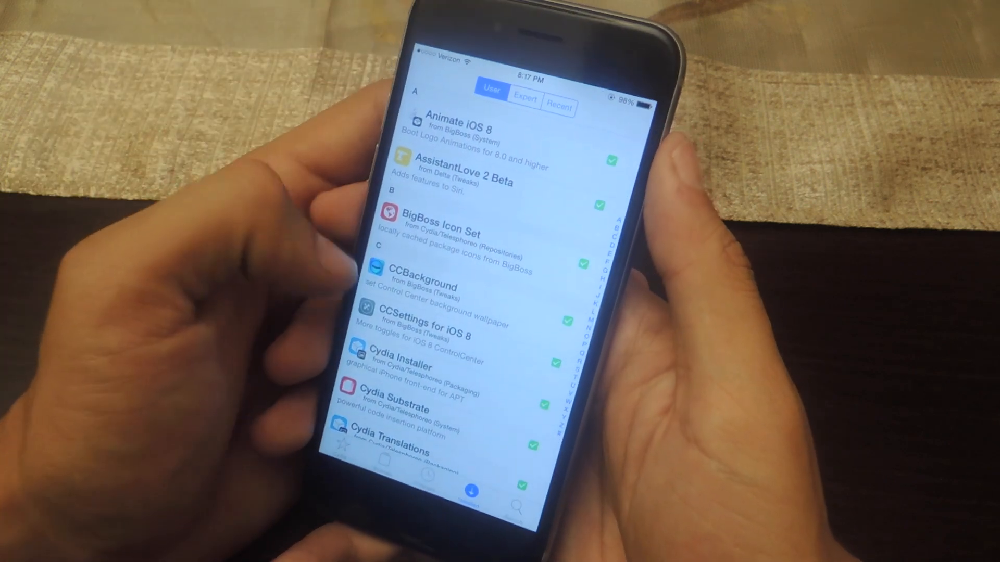
scroll("down", 3)
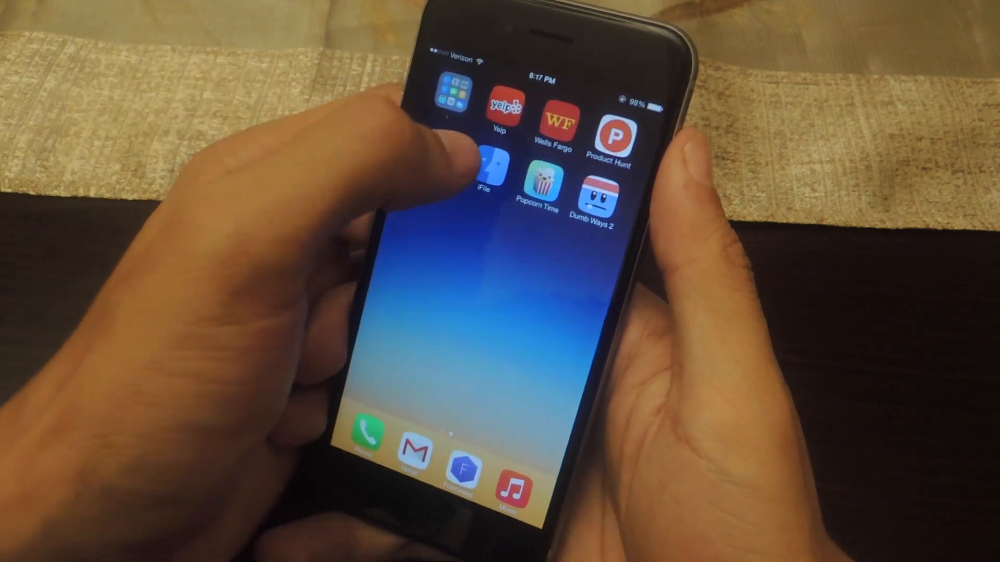
Step: Copy Glitchy6Black from /var/mobile/Media and navigate up to the root directory
left_click(488, 172)
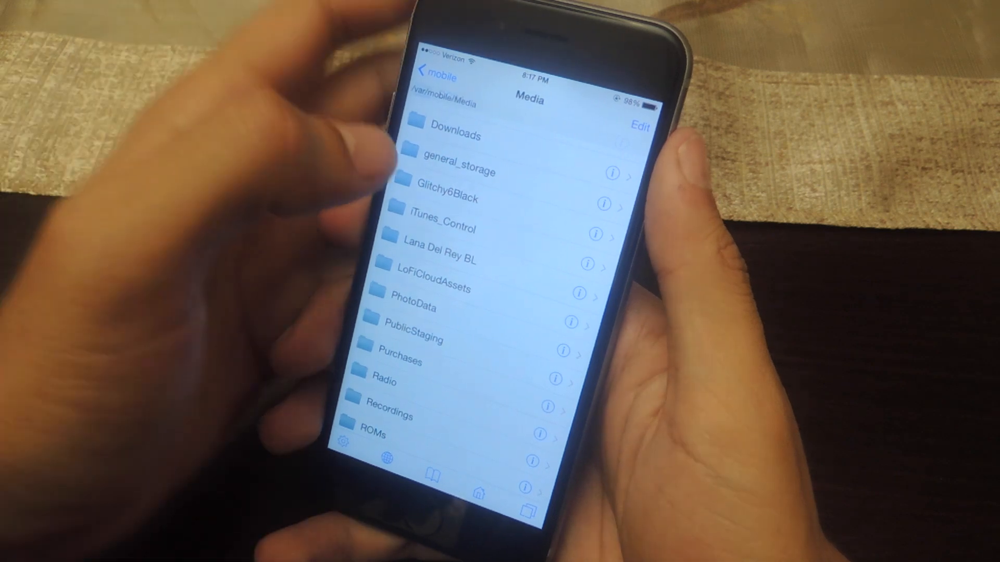
scroll("down", 3)
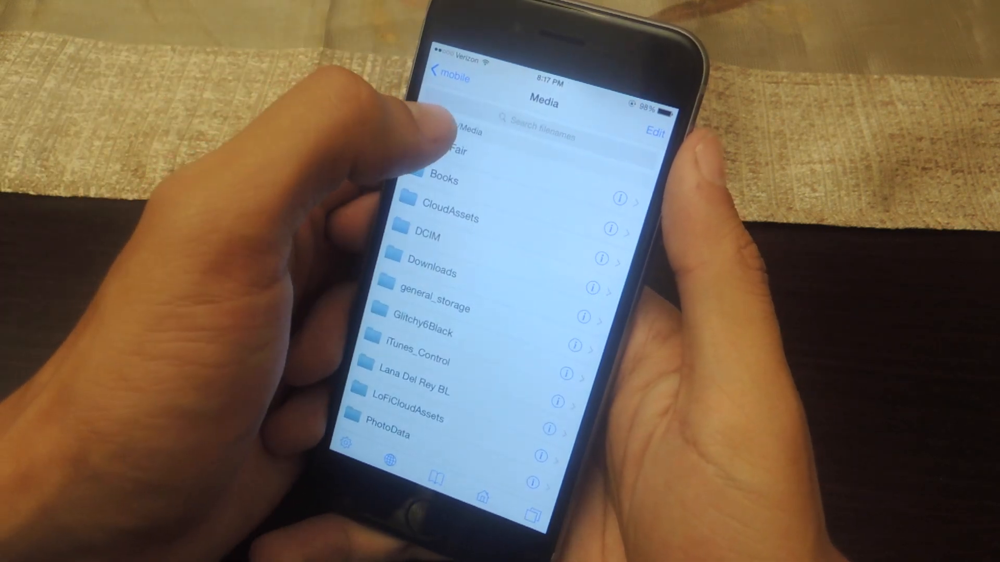
scroll("down", 3)
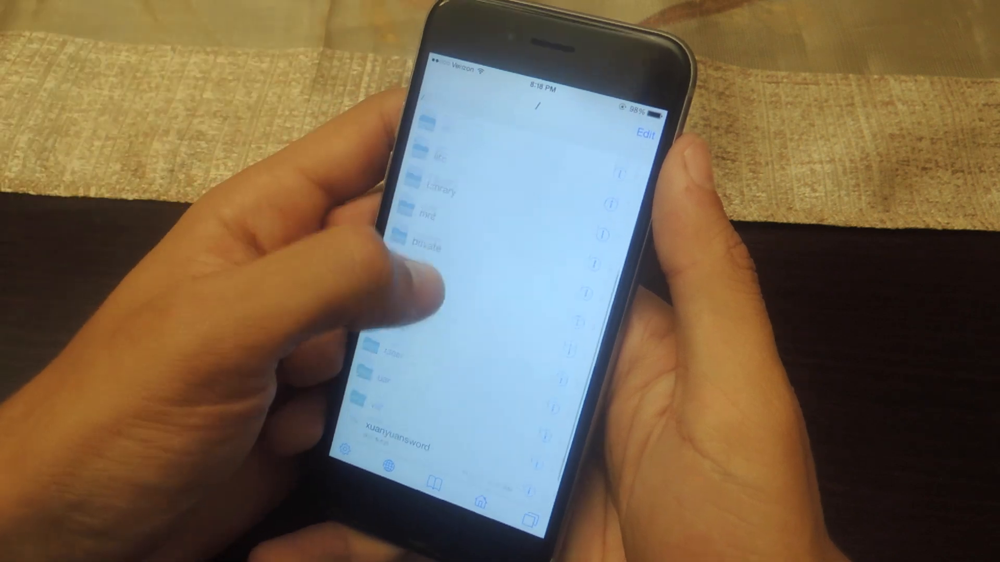
Step: Paste Glitchy6Black into /Library/BootLogos, overwriting the existing folder and deferring the license reminder
left_click(445, 192)
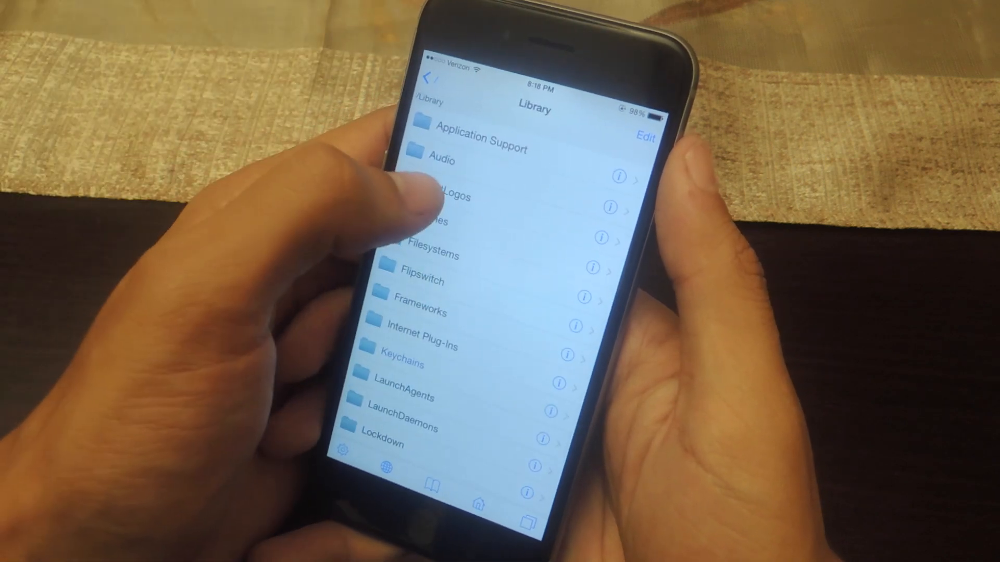
left_click(440, 197)
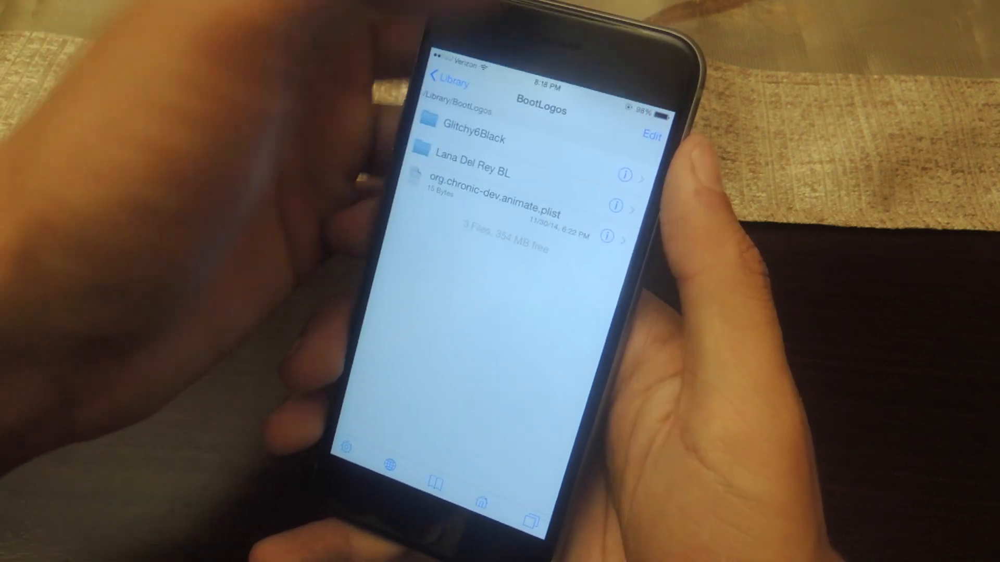
left_click(652, 136)
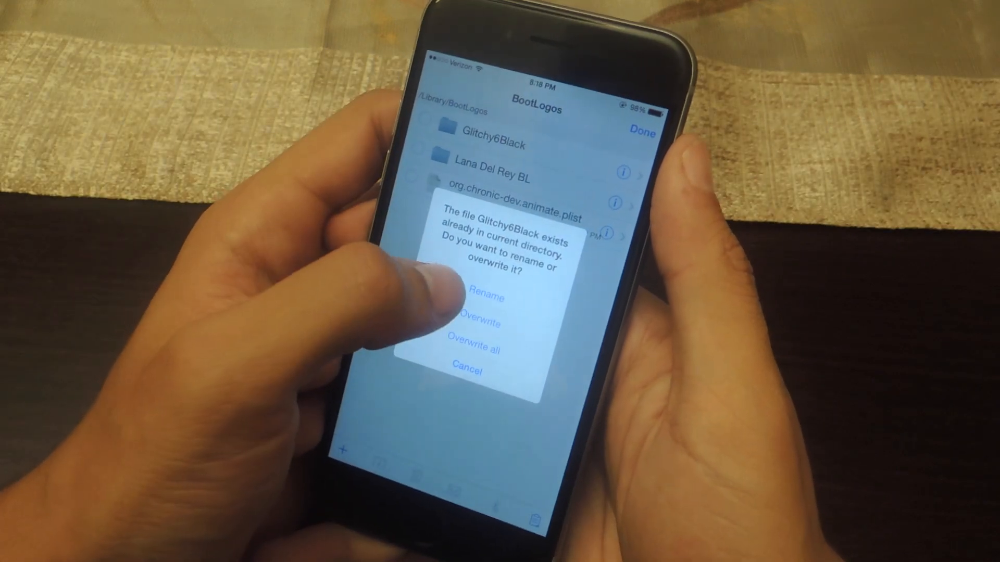
left_click(478, 320)
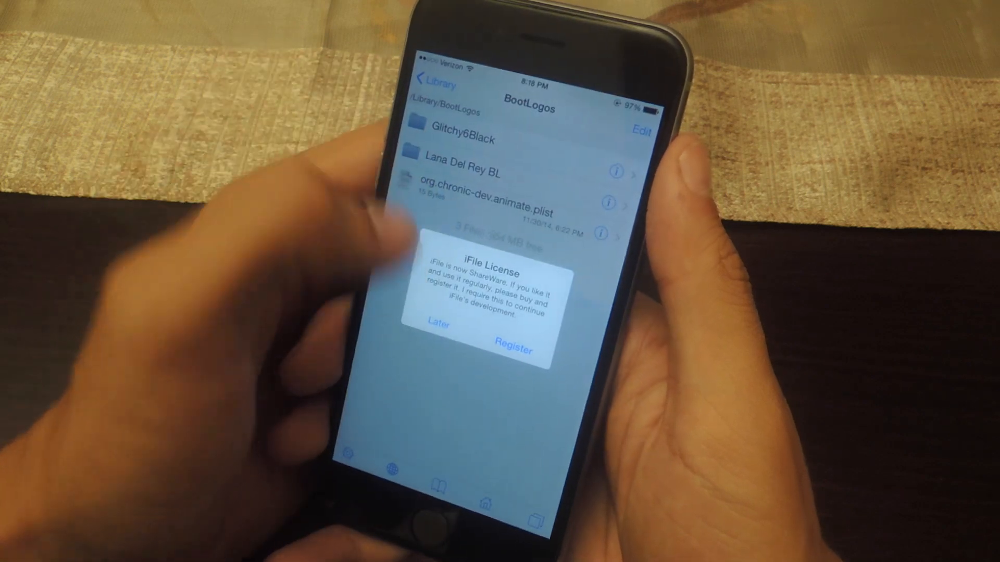
left_click(438, 330)
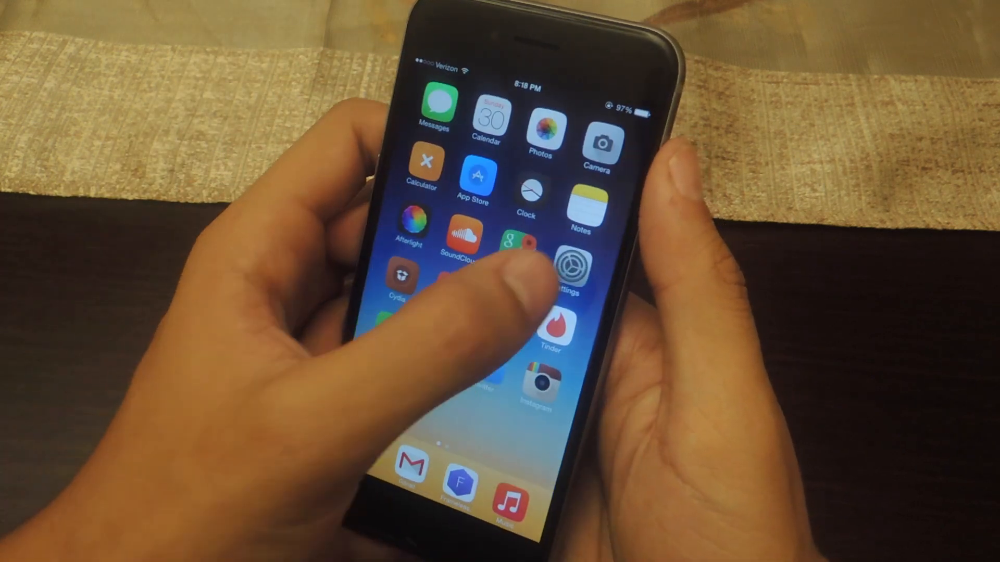
Step: View the BootLogo Boot Animation list showing Glitchy6Black and Lana Del Rey BL
left_click(567, 267)
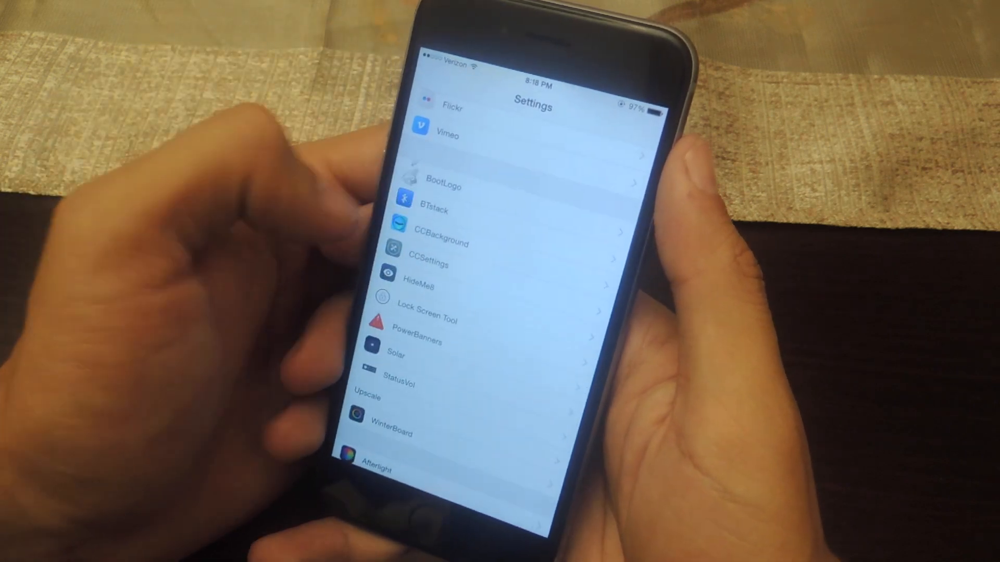
left_click(445, 187)
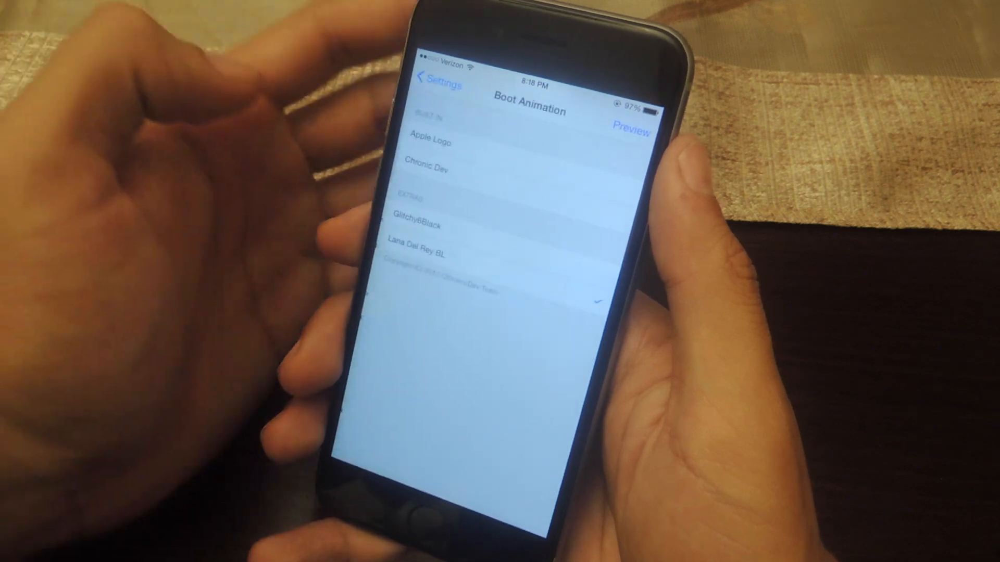